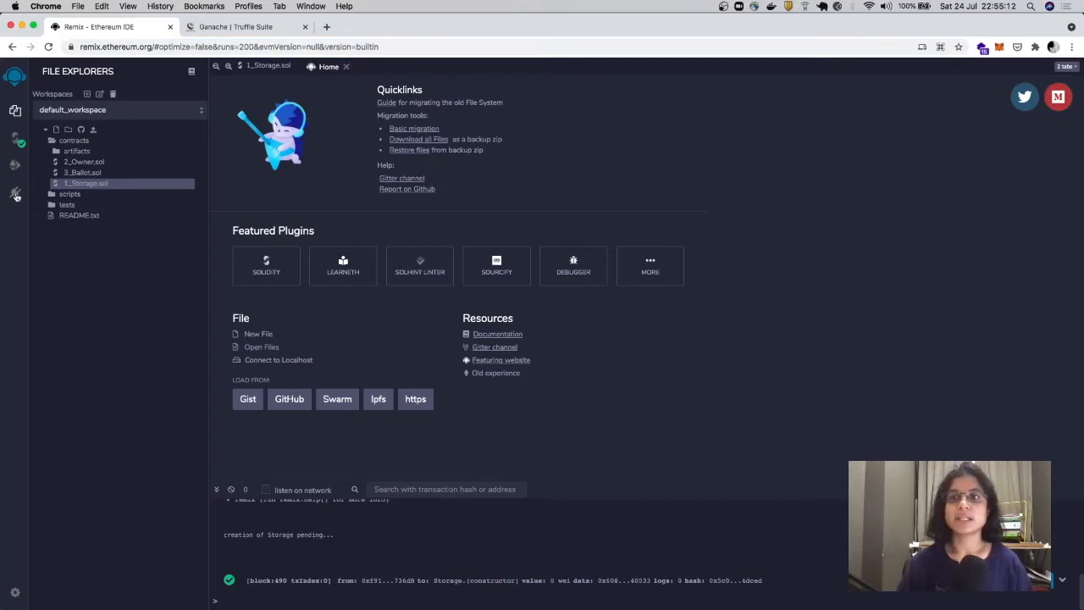
{"action": "mouse_move", "coordinate": [13, 194]}
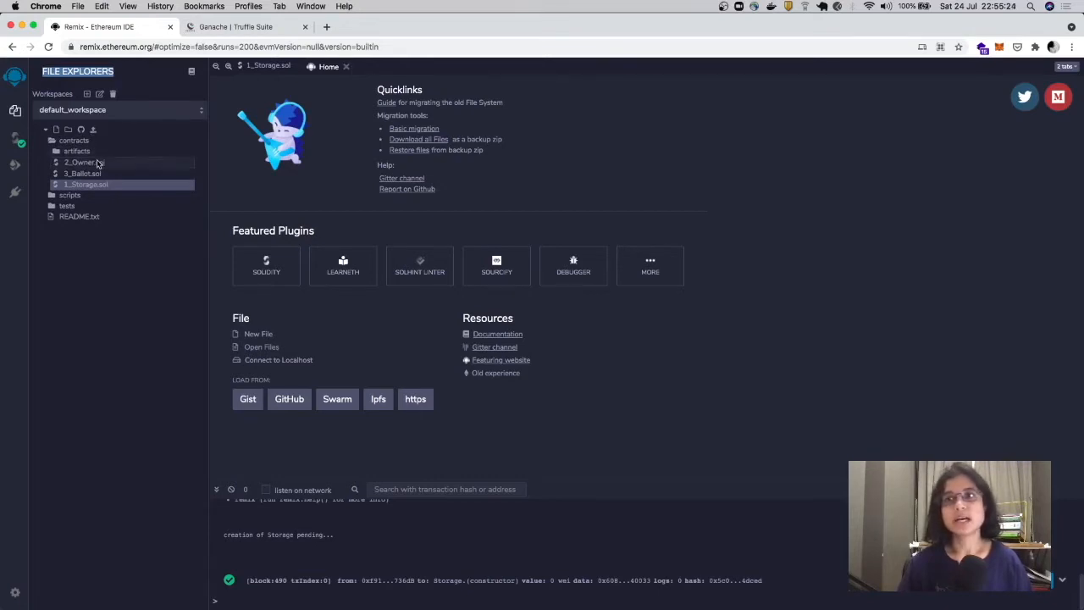
- Open 1_Storage.sol, 3_Ballot.sol and 2_Owner.sol from File Explorer, ending on the Storage code
{"action": "left_click", "coordinate": [85, 183]}
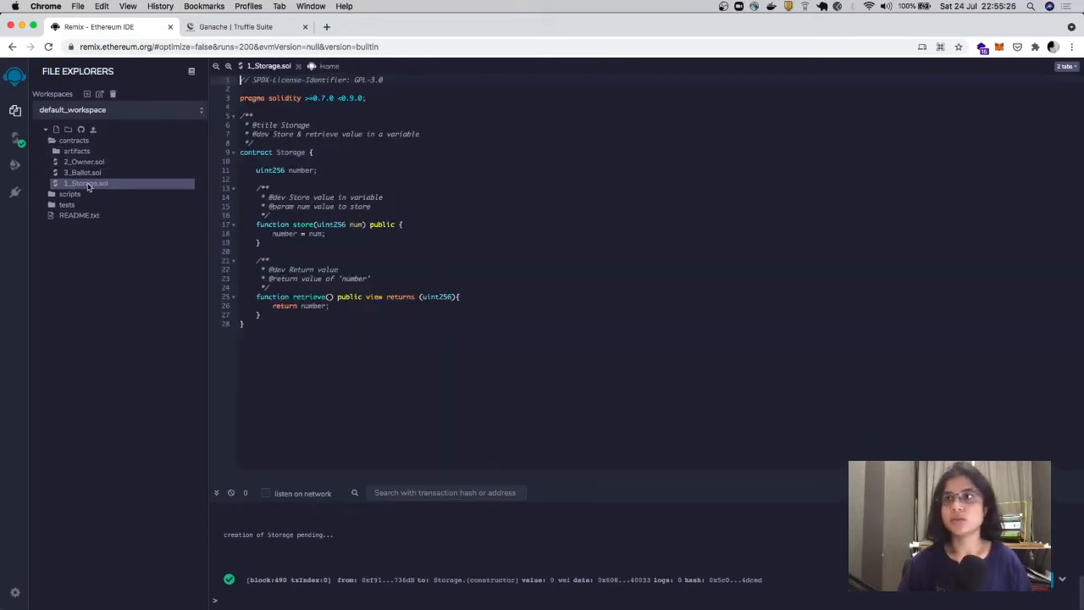
{"action": "left_click", "coordinate": [81, 173]}
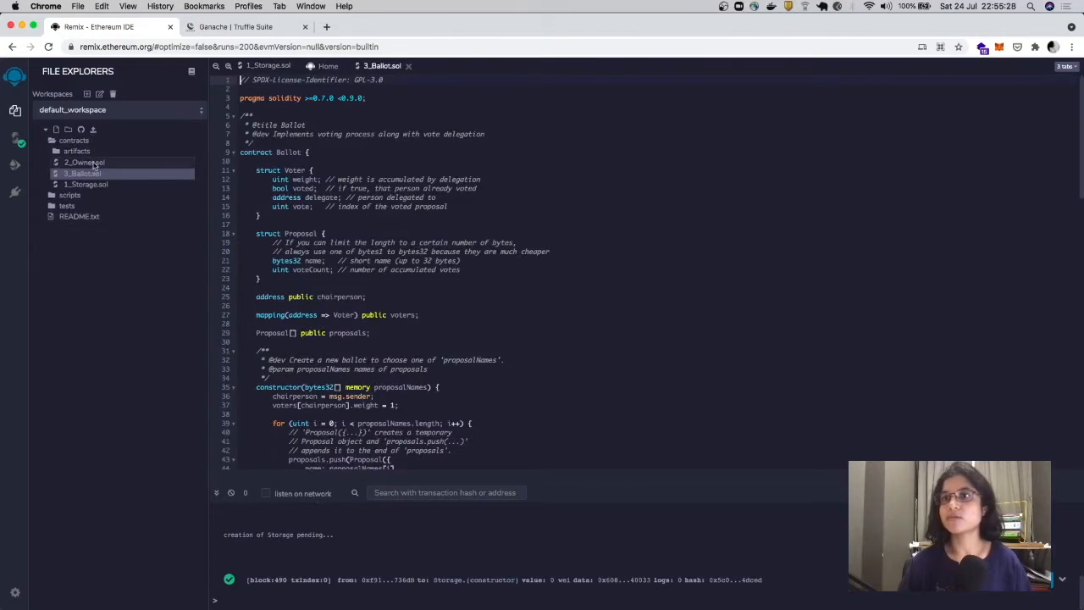
{"action": "left_click", "coordinate": [84, 183]}
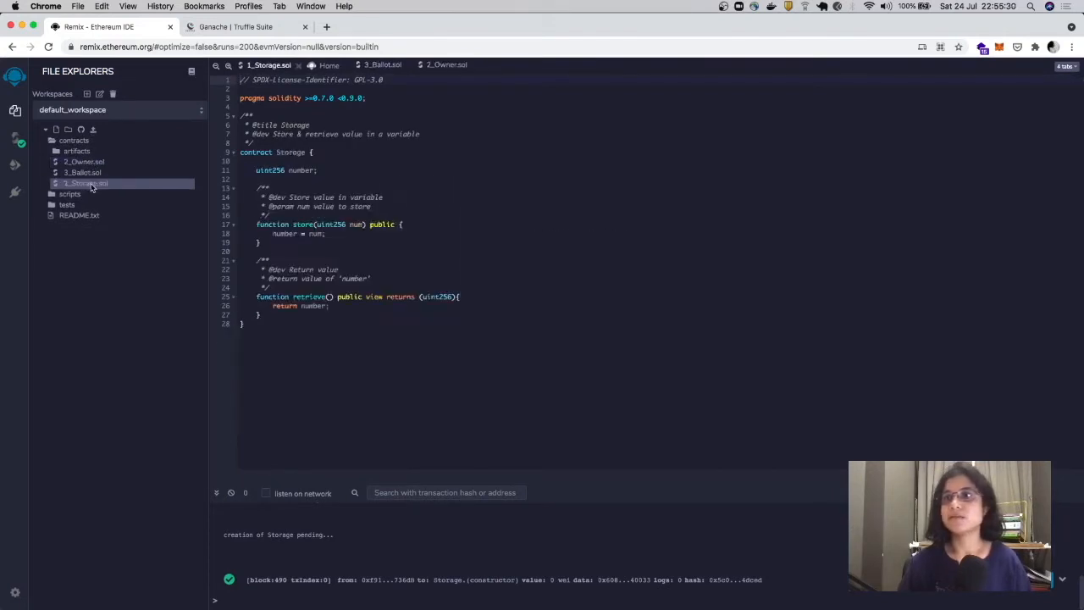
{"action": "left_click", "coordinate": [83, 163]}
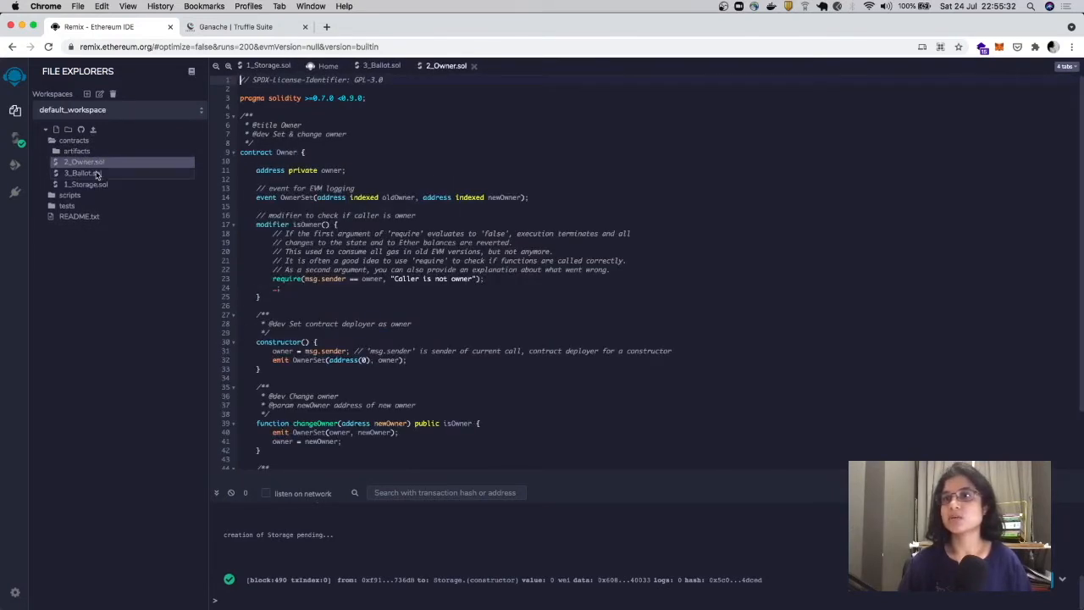
{"action": "left_click", "coordinate": [82, 173]}
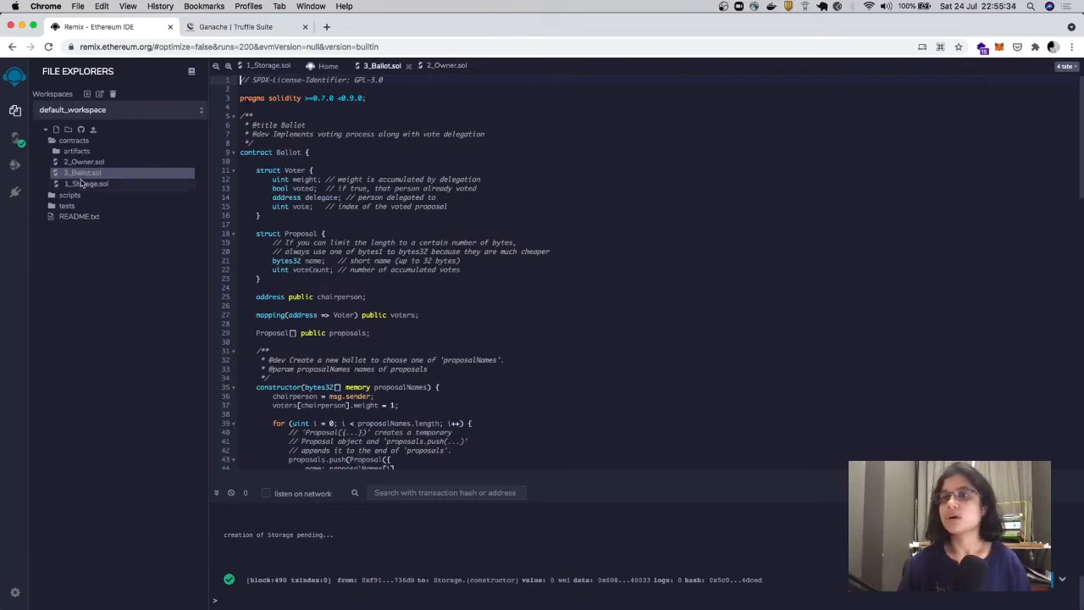
{"action": "left_click", "coordinate": [88, 183]}
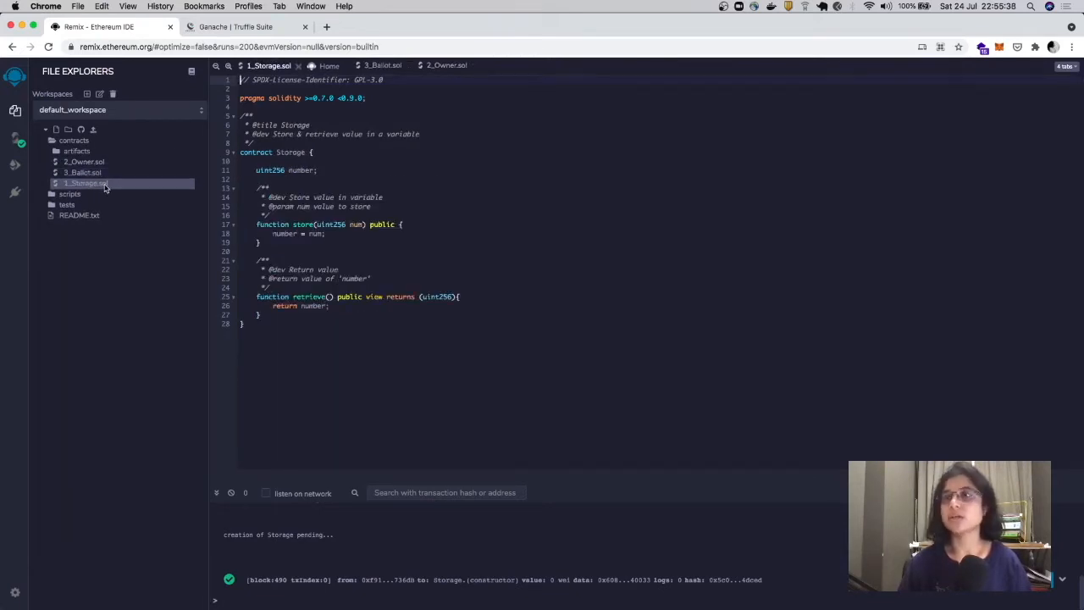
{"action": "left_click", "coordinate": [328, 66]}
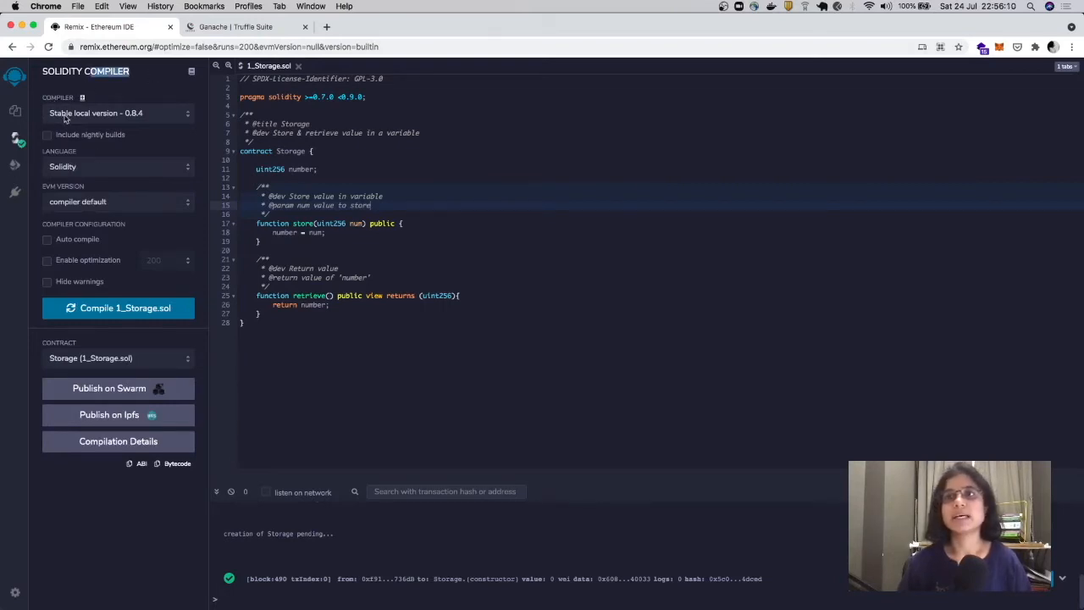
{"action": "mouse_move", "coordinate": [132, 122]}
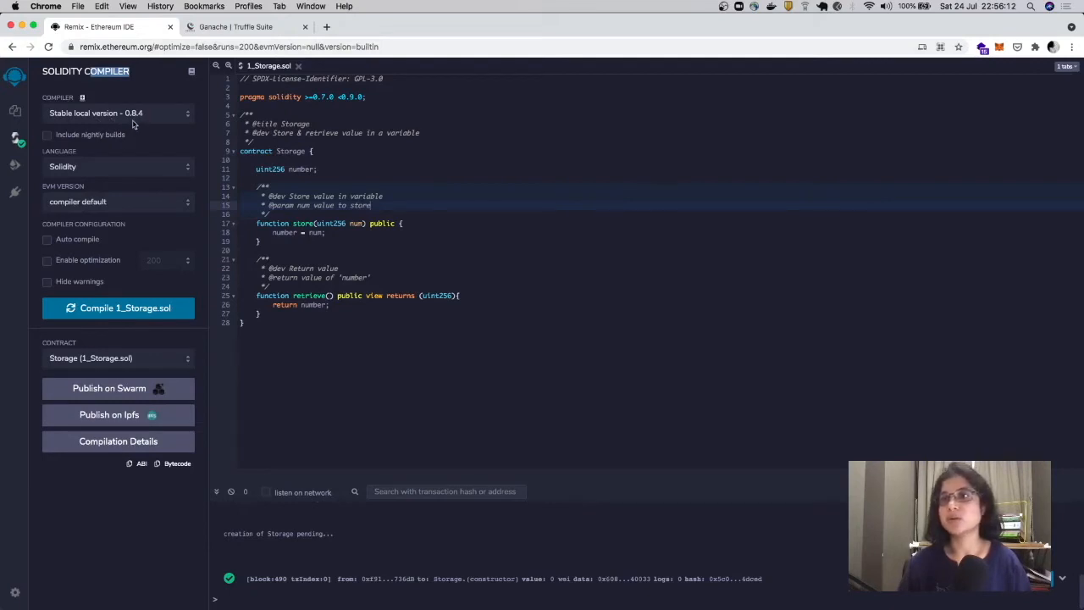
{"action": "mouse_move", "coordinate": [188, 258]}
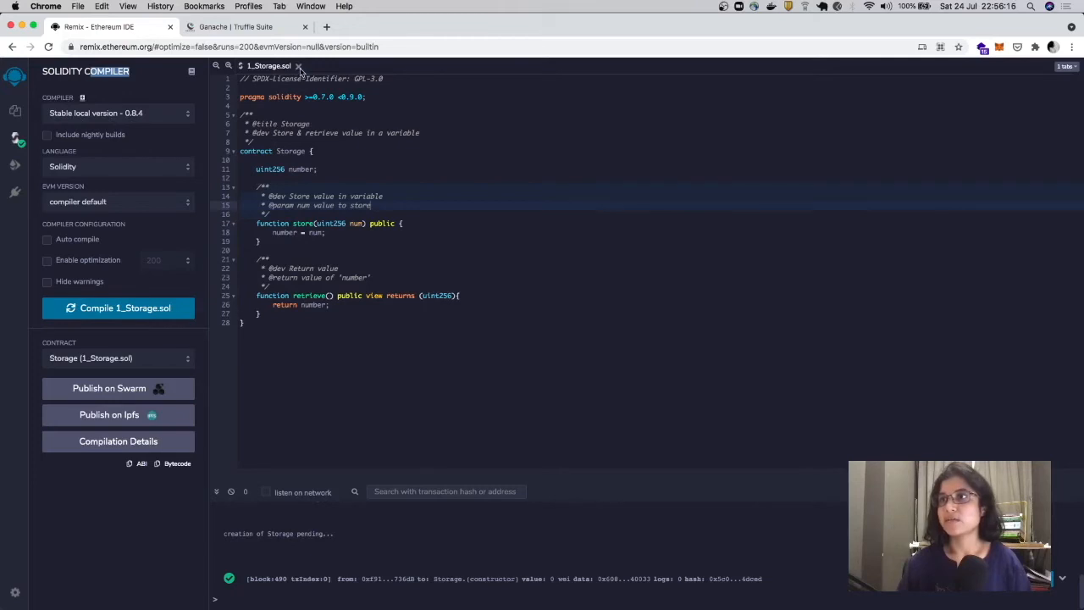
- Close the Storage tab, reopen it from File Explorer and show its code again
{"action": "left_click", "coordinate": [298, 64]}
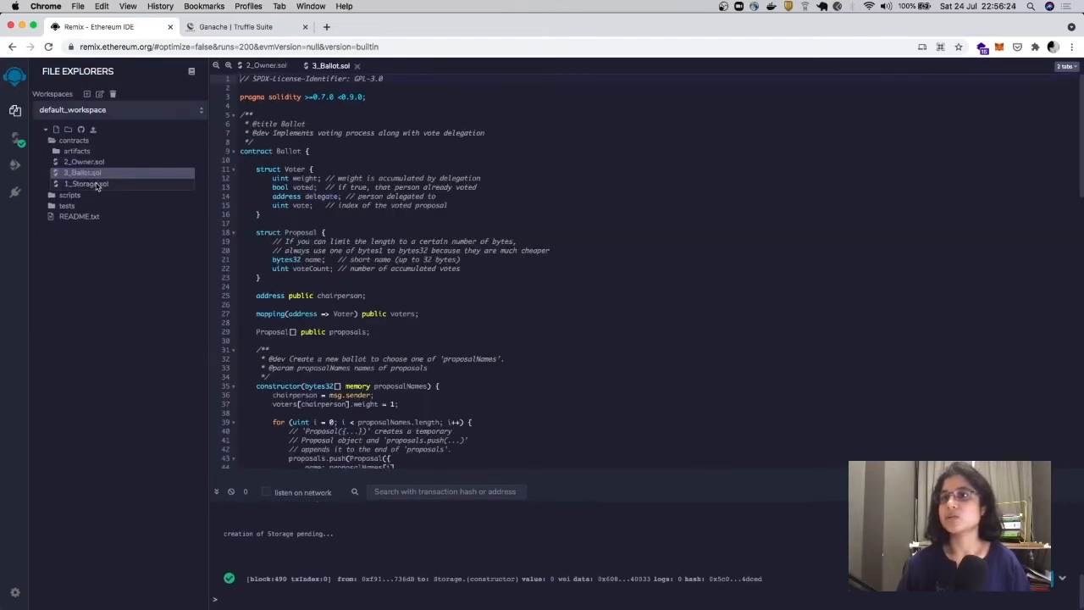
{"action": "left_click", "coordinate": [85, 183]}
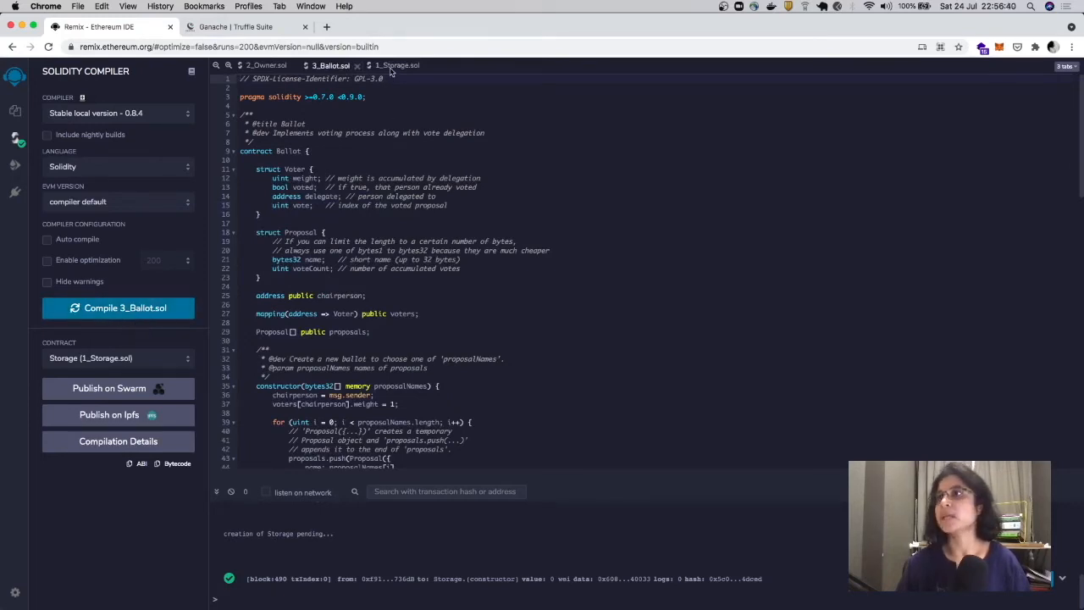
{"action": "mouse_move", "coordinate": [397, 64]}
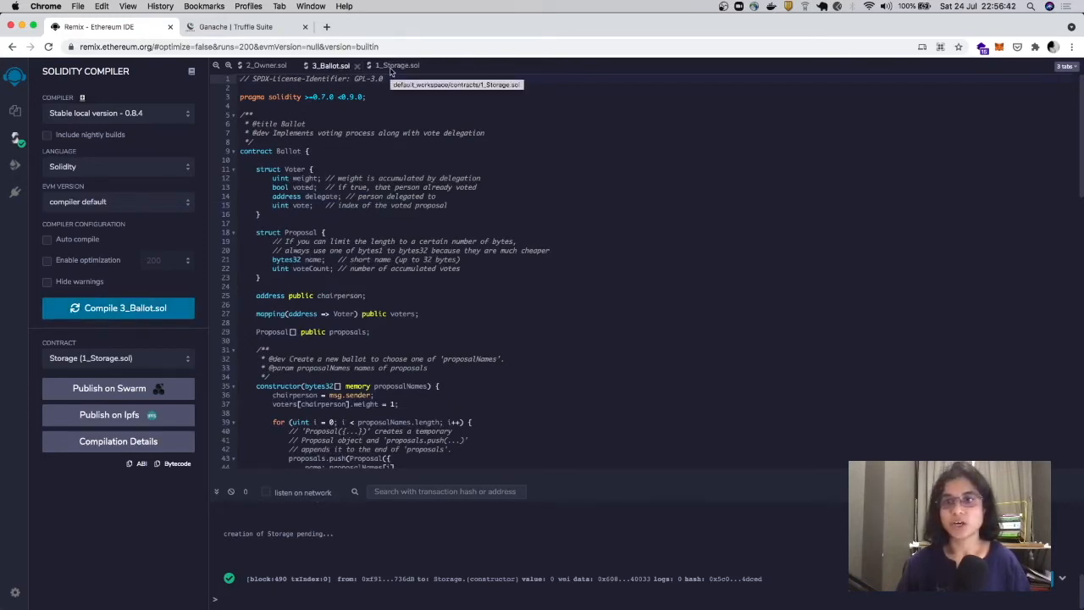
{"action": "left_click", "coordinate": [396, 64]}
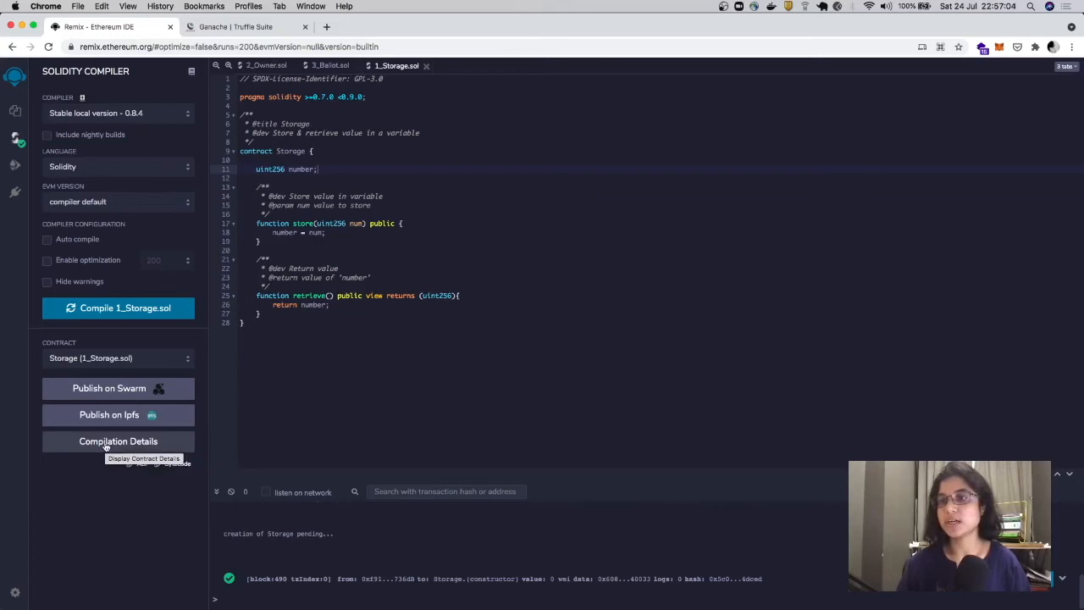
- Review the Storage contract's compilation details, then move to Deploy & Run Transactions
{"action": "left_click", "coordinate": [119, 441]}
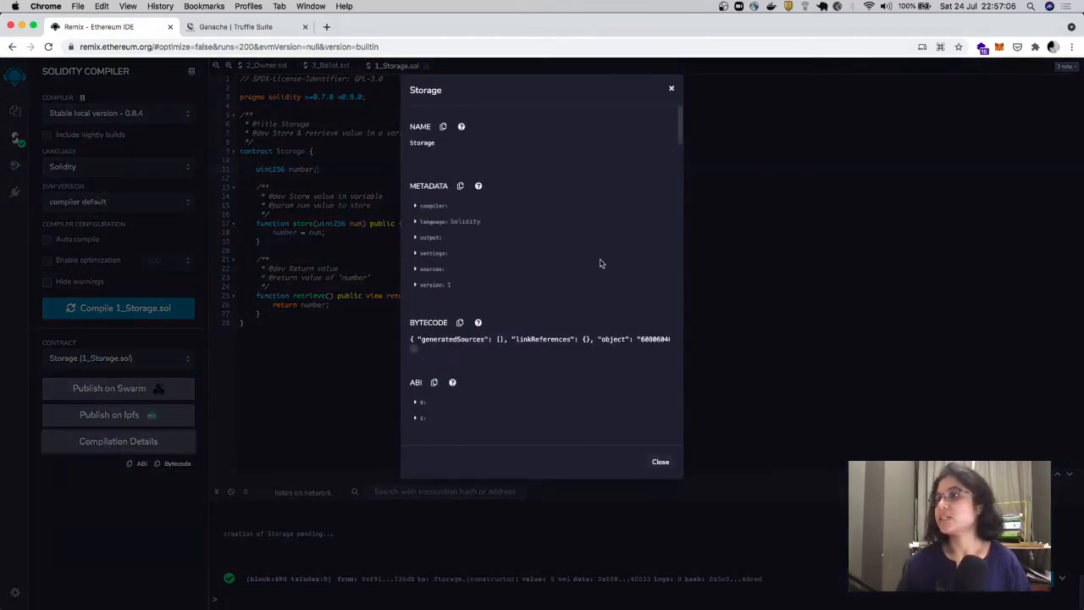
{"action": "scroll", "scroll_direction": "down", "scroll_amount": 3}
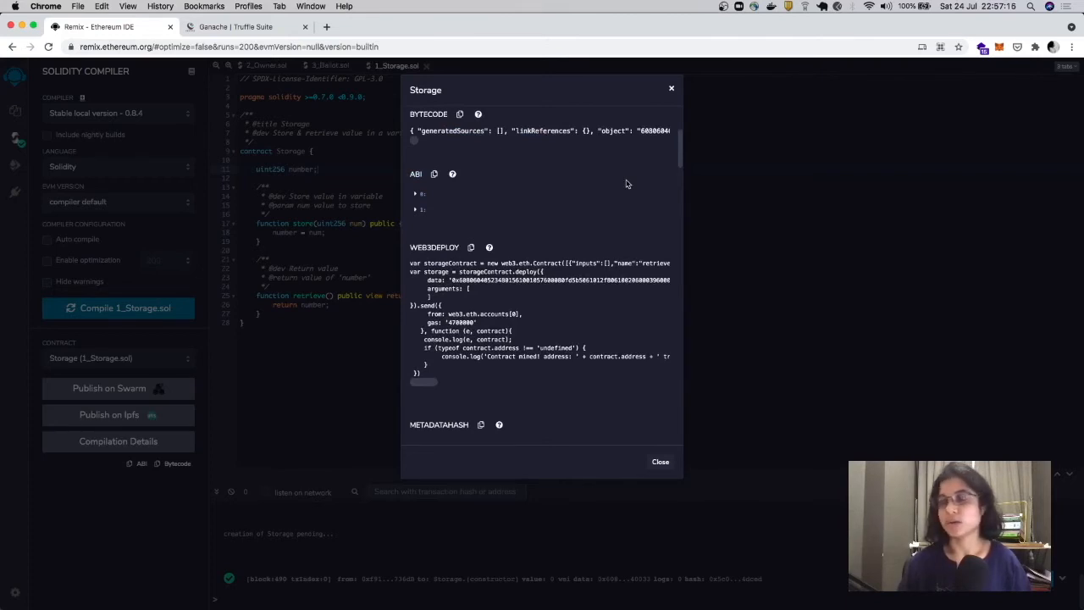
{"action": "mouse_move", "coordinate": [674, 93]}
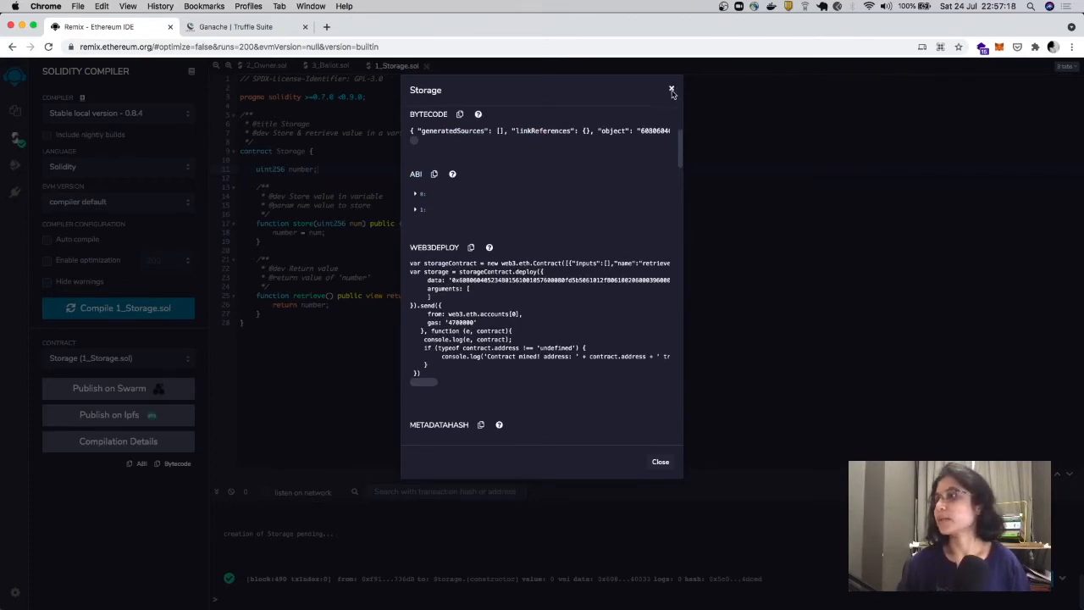
{"action": "left_click", "coordinate": [671, 90]}
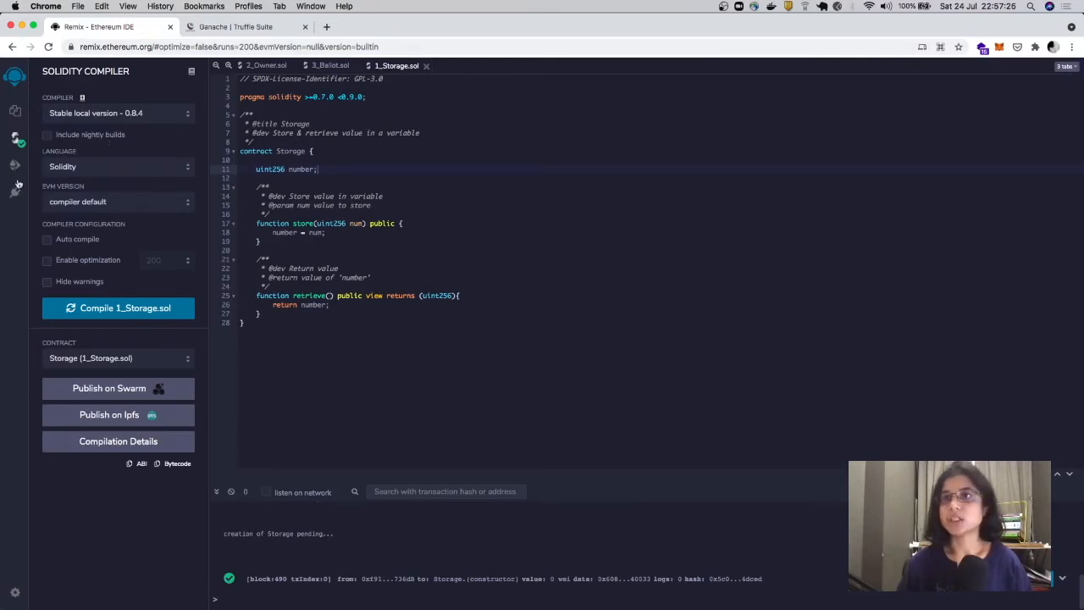
{"action": "left_click", "coordinate": [13, 164]}
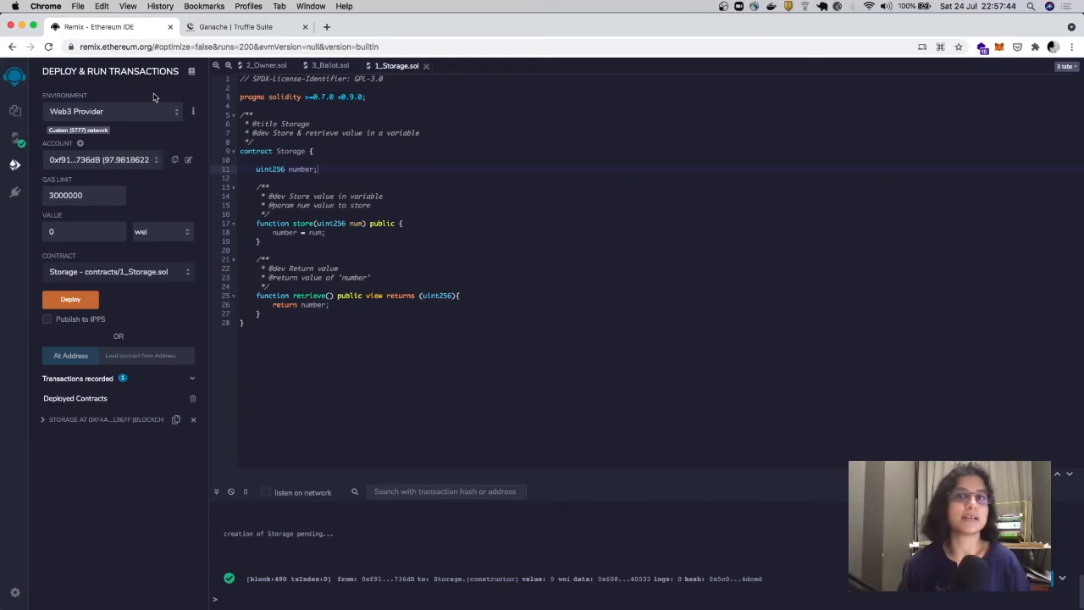
{"action": "mouse_move", "coordinate": [390, 154]}
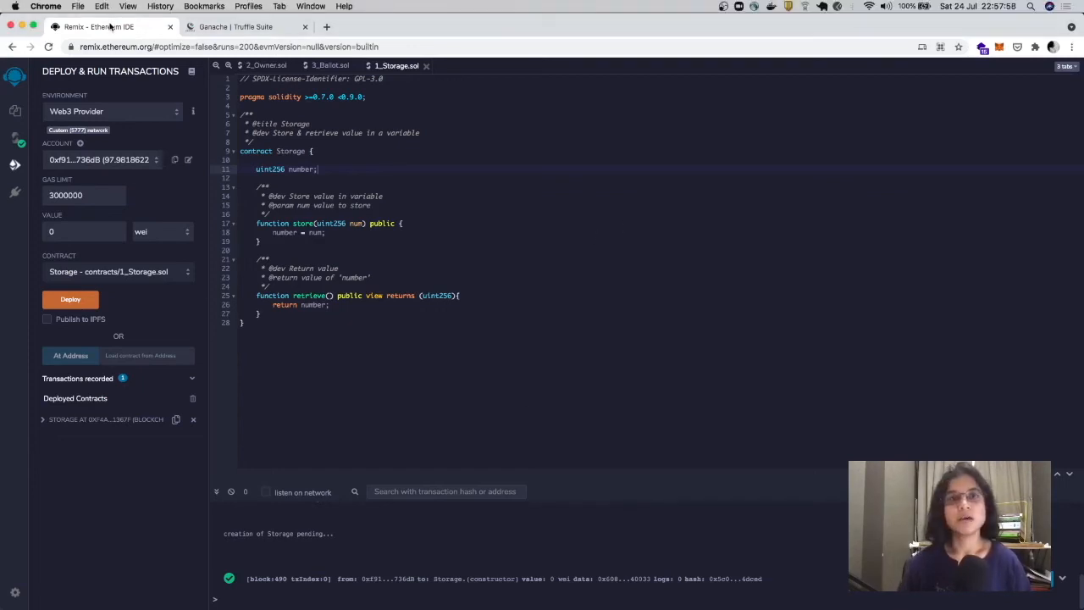
- Switch from Remix to the Ganache application showing its workspaces
{"action": "left_click", "coordinate": [237, 27]}
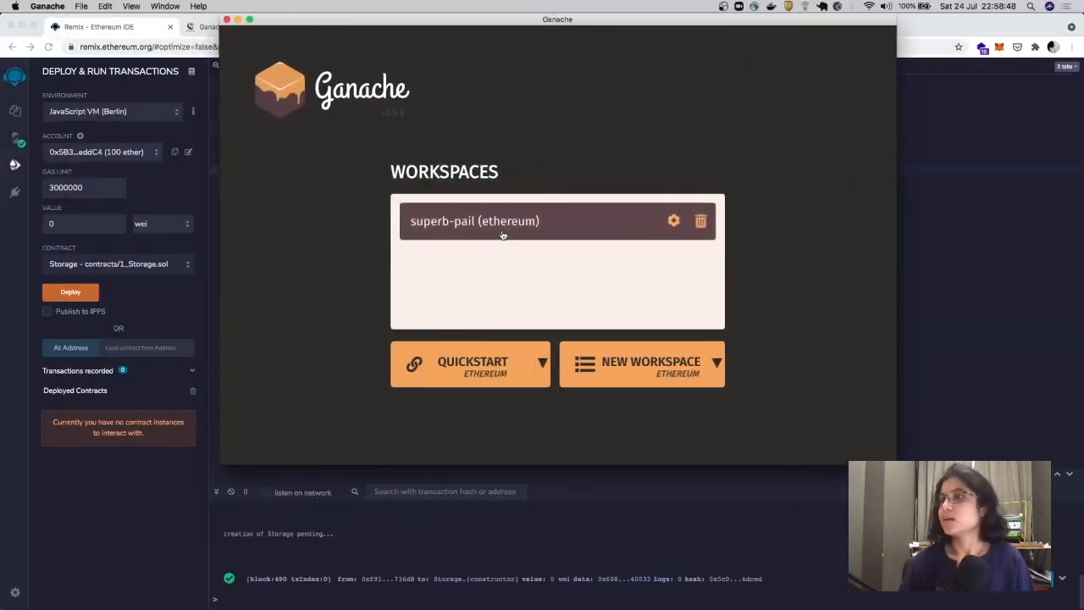
- Open the superb-pail workspace, look over its accounts and view the mined blocks
{"action": "left_click", "coordinate": [474, 220]}
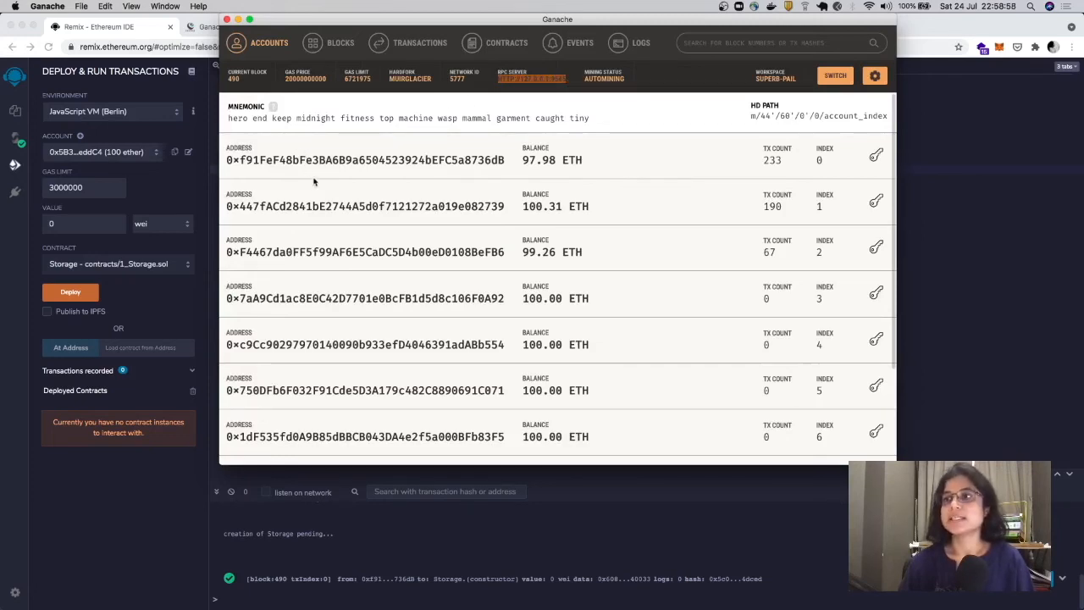
{"action": "scroll", "scroll_direction": "down", "scroll_amount": 3}
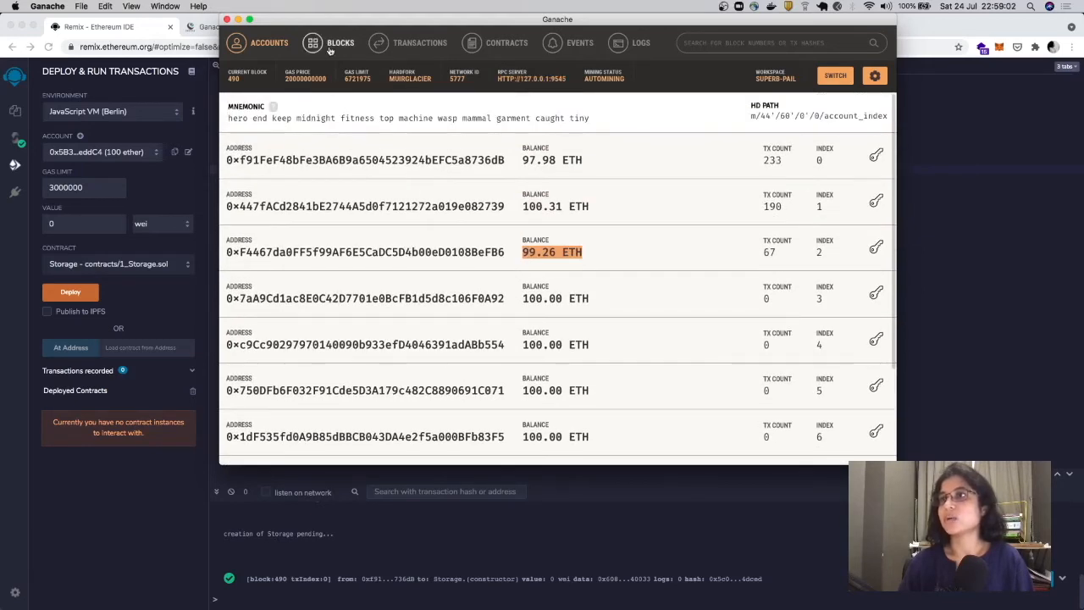
{"action": "left_click", "coordinate": [420, 43]}
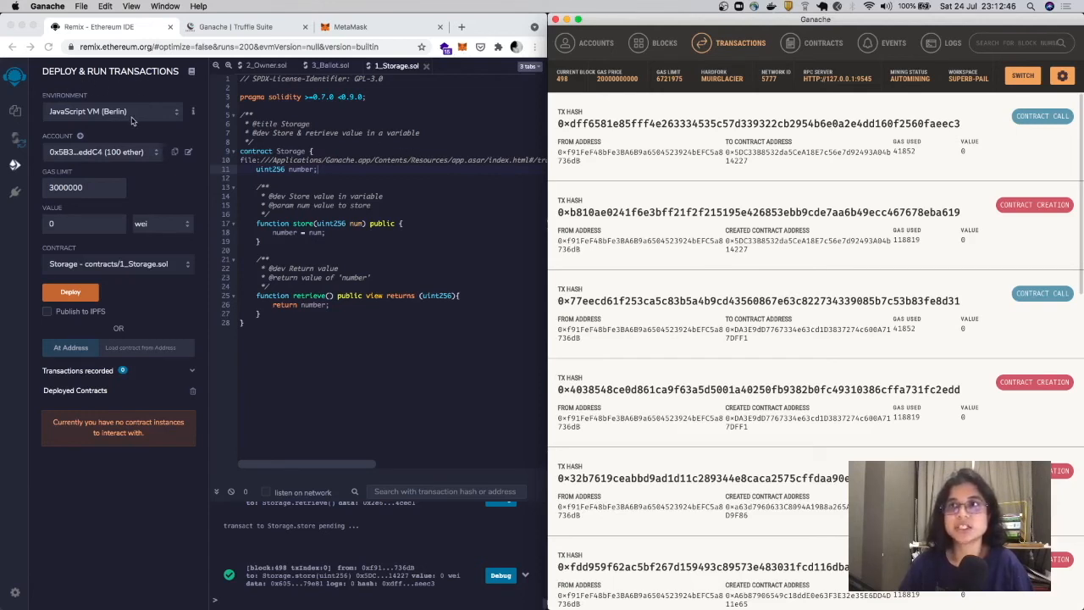
{"action": "left_click", "coordinate": [110, 112]}
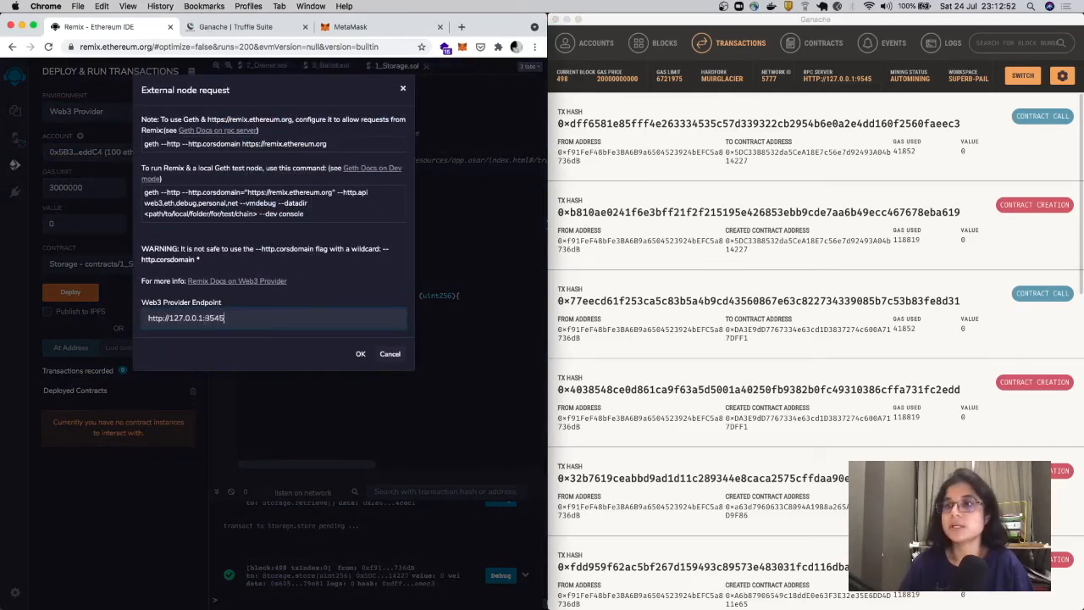
{"action": "double_click", "coordinate": [214, 318]}
{"action": "type", "text": "9"}
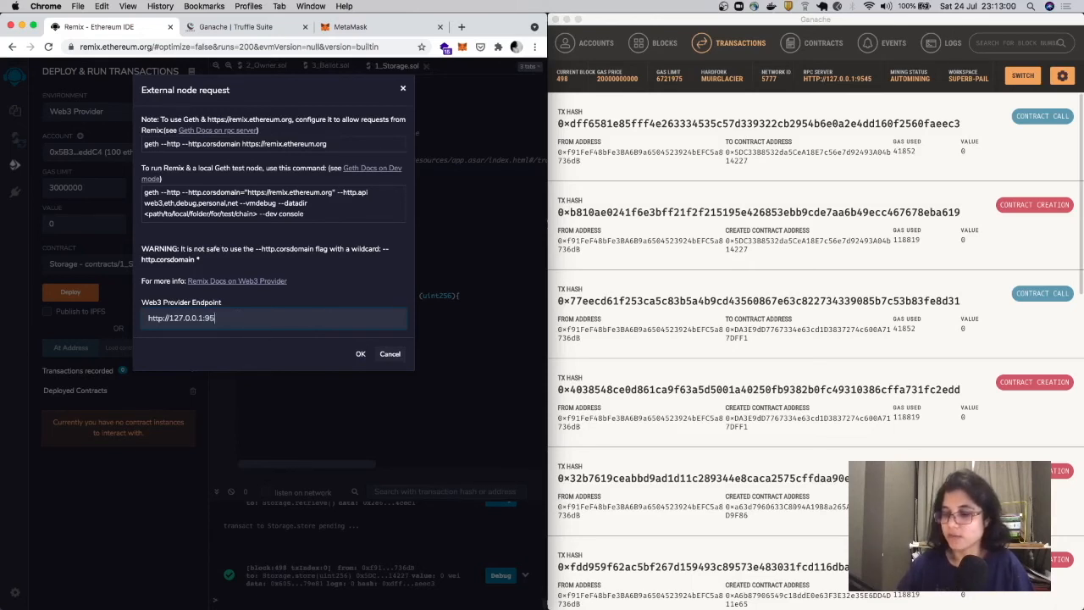
{"action": "type", "text": "45"}
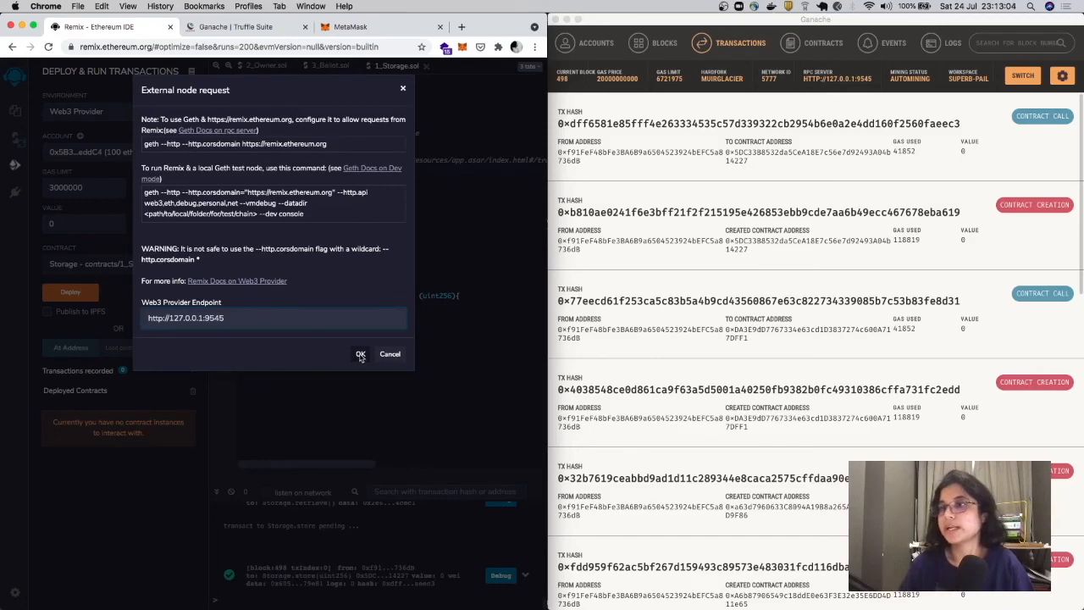
{"action": "left_click", "coordinate": [359, 354]}
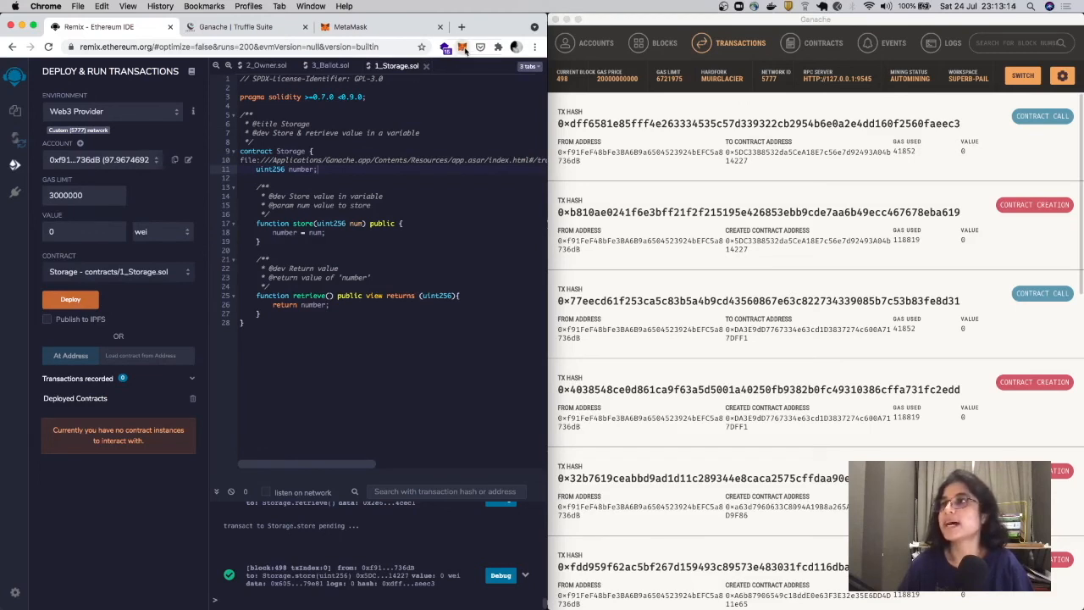
- Deploy the Storage contract to Ganache and expand its instance to show store and retrieve
{"action": "left_click", "coordinate": [463, 48]}
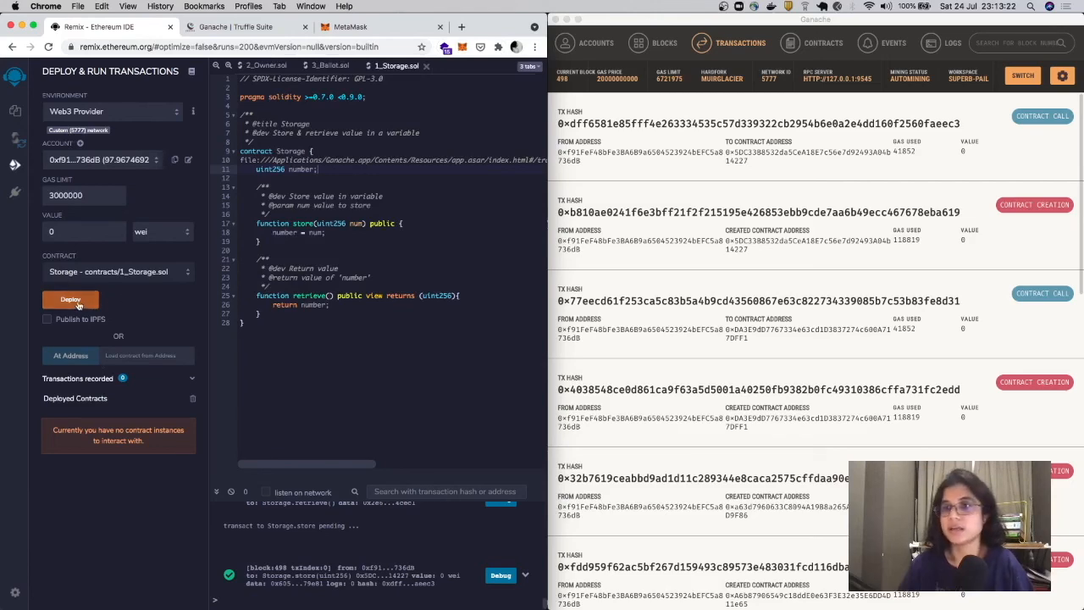
{"action": "left_click", "coordinate": [71, 299]}
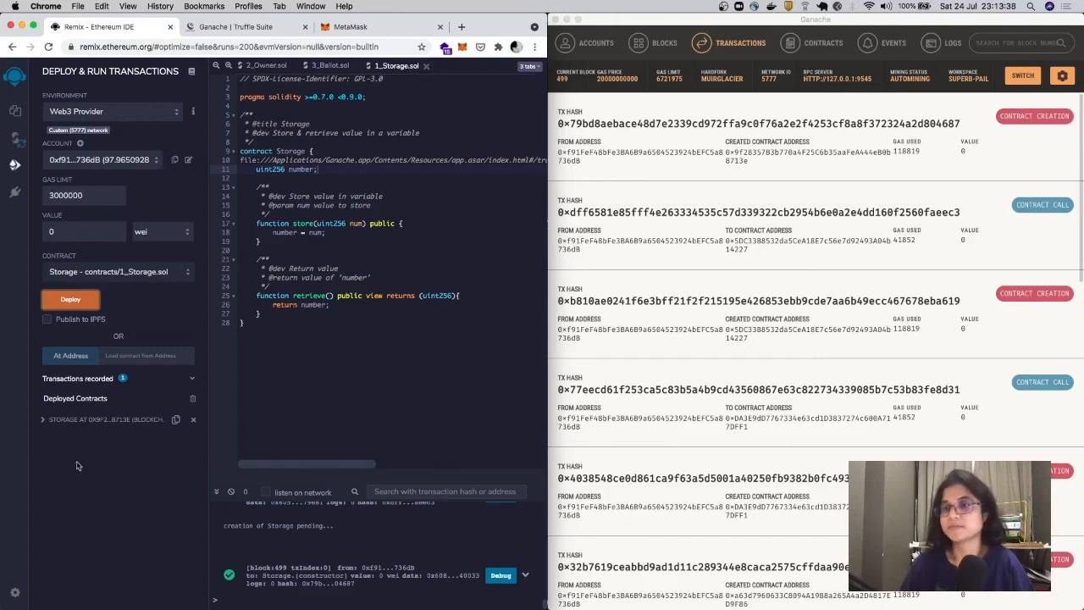
{"action": "mouse_move", "coordinate": [71, 441]}
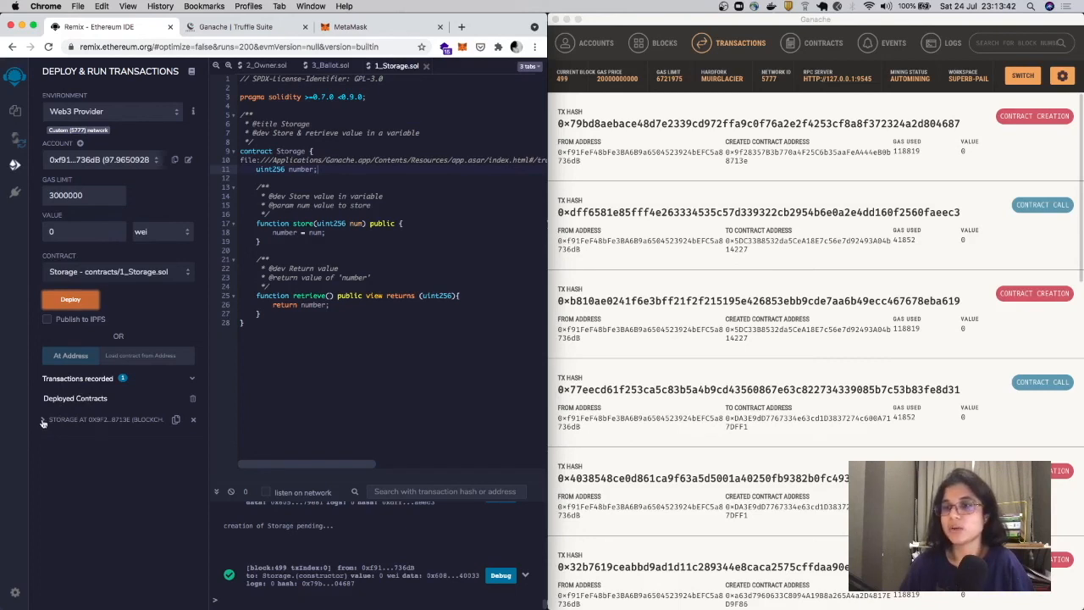
{"action": "left_click", "coordinate": [44, 420]}
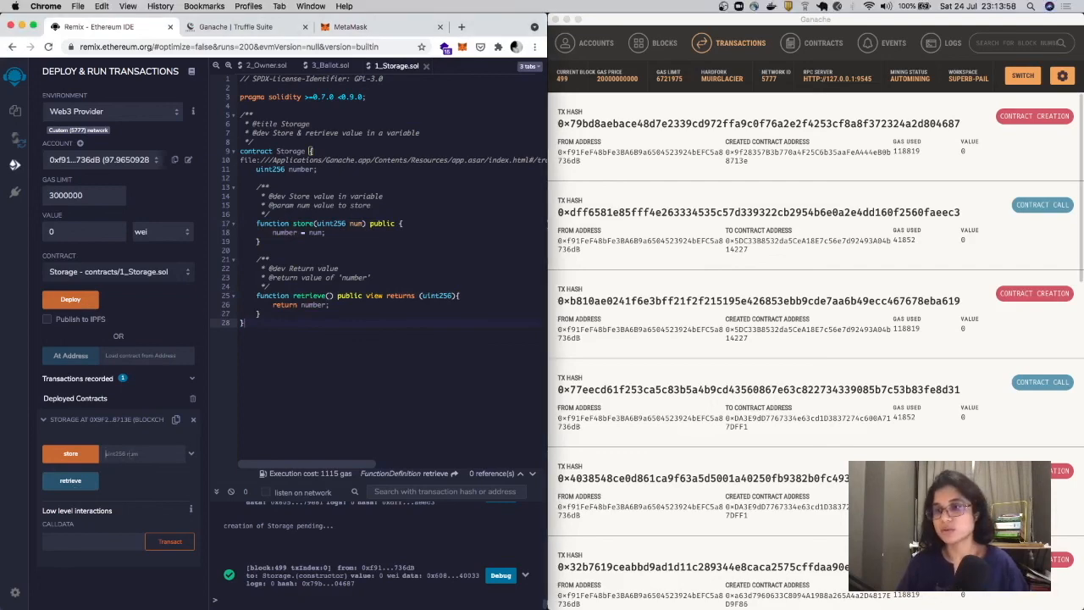
- Send a store transaction with a value to the deployed Storage contract
{"action": "left_click", "coordinate": [71, 454]}
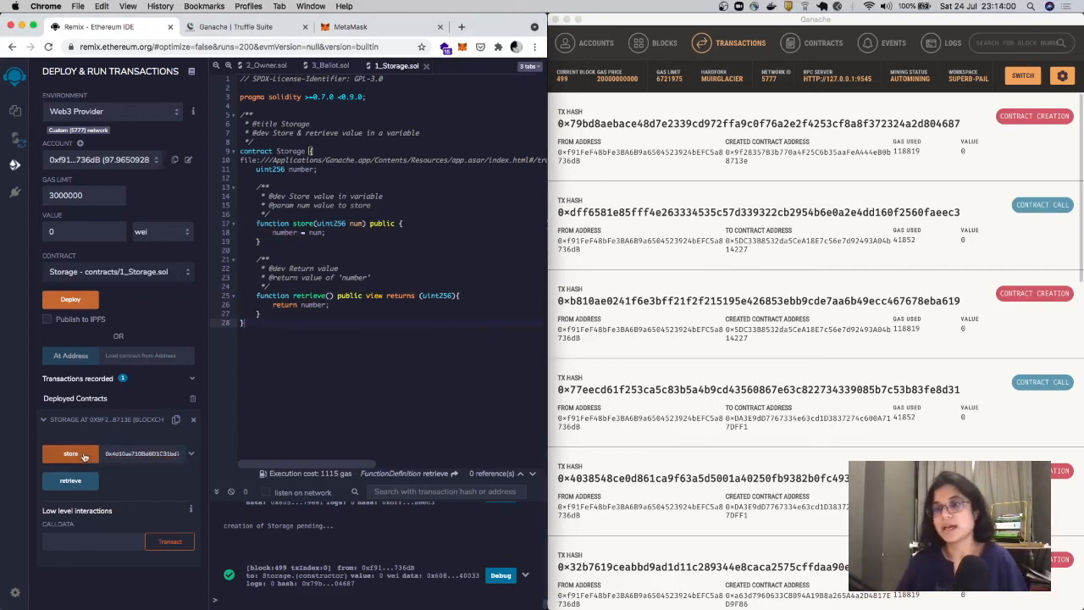
{"action": "left_click", "coordinate": [71, 454]}
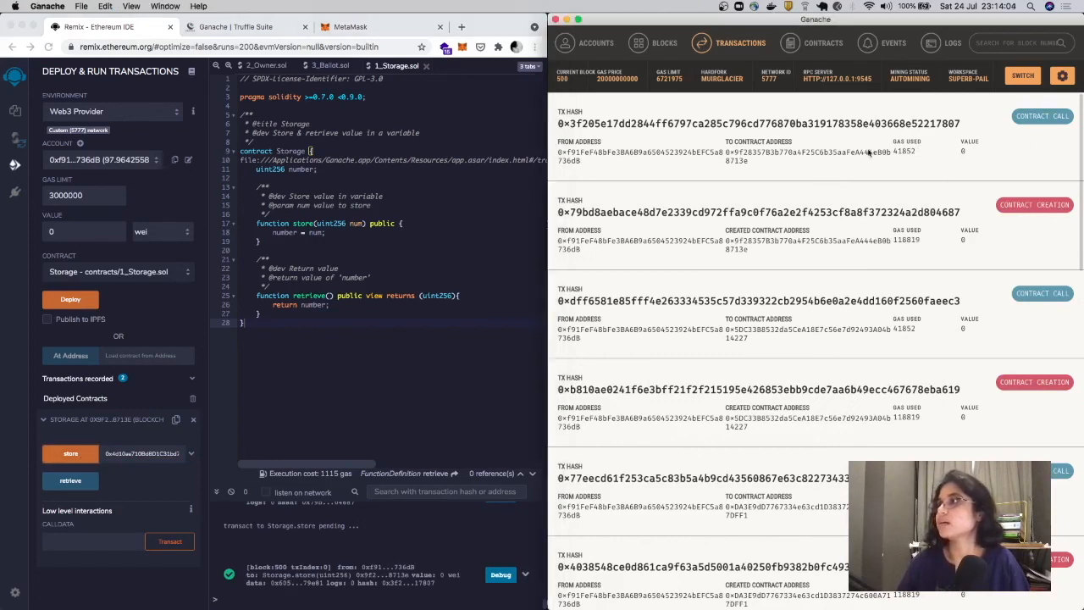
{"action": "mouse_move", "coordinate": [833, 127]}
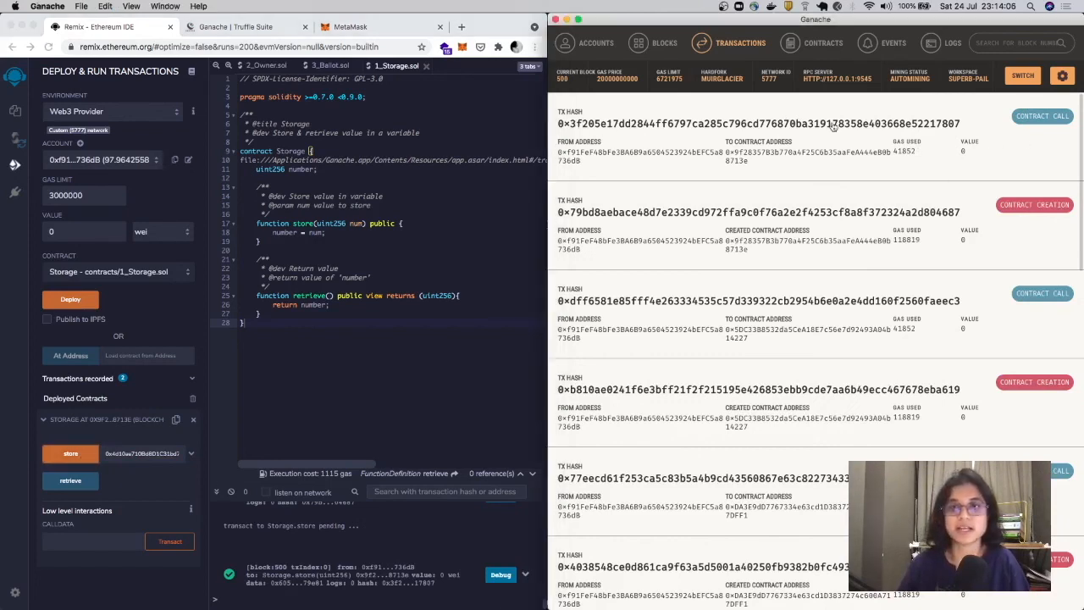